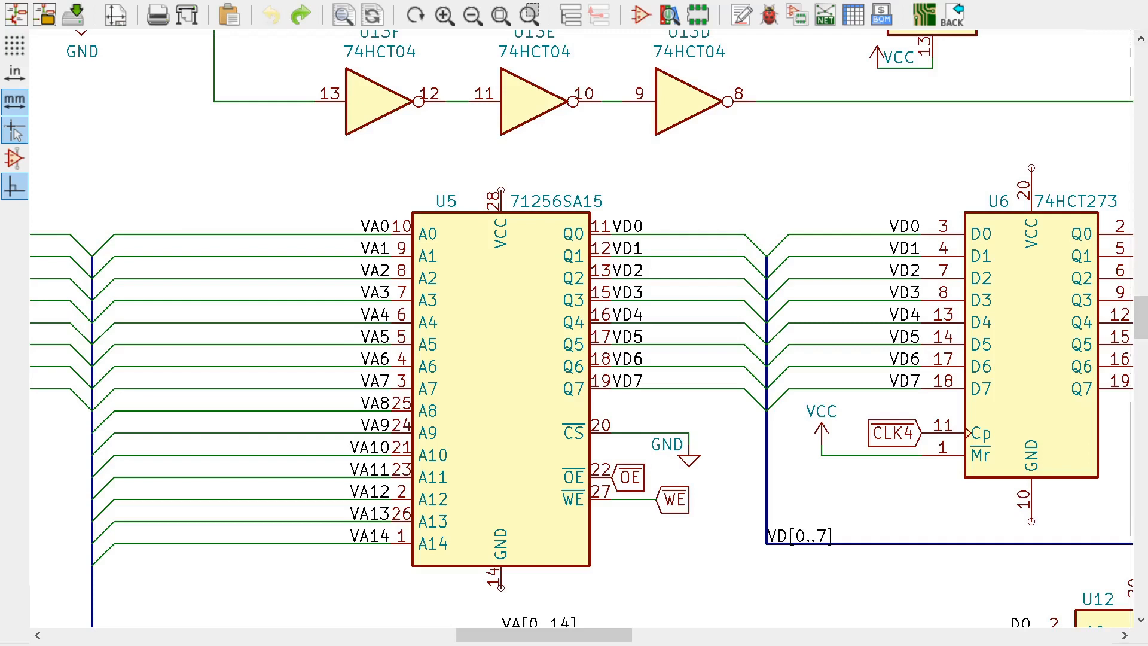
- Bring the AS6C4008 512K SRAM datasheet PDF to the front over Eeschema
click(300, 14)
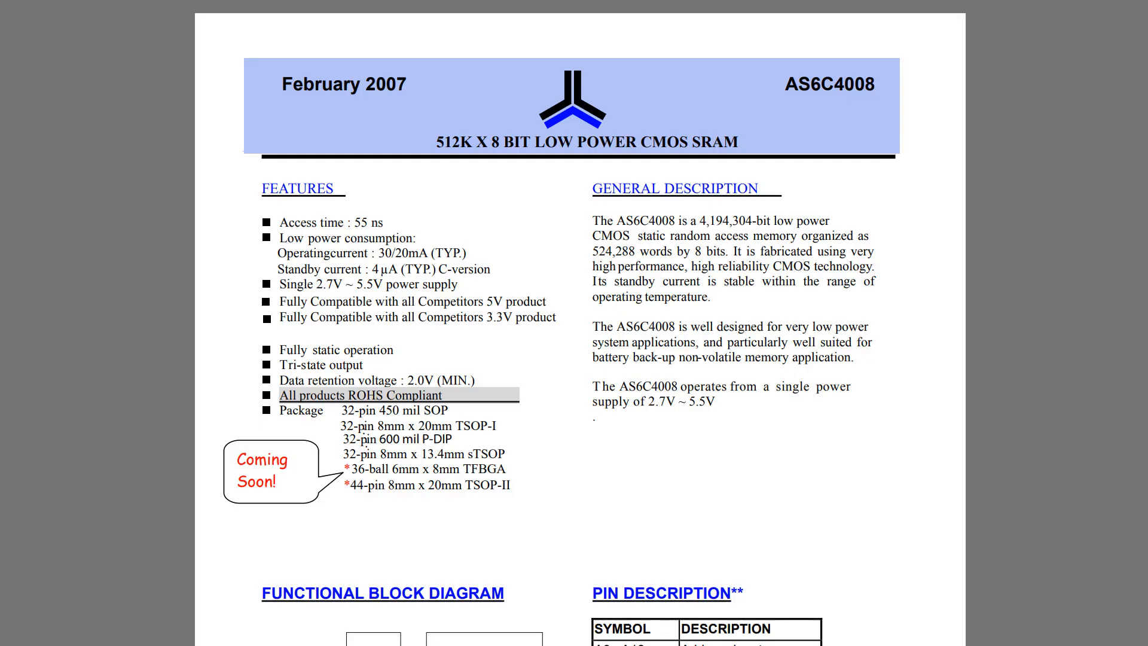
- Scroll the AS6C4008 datasheet to the Functional Block Diagram and Pin Description table
scroll(down, 3)
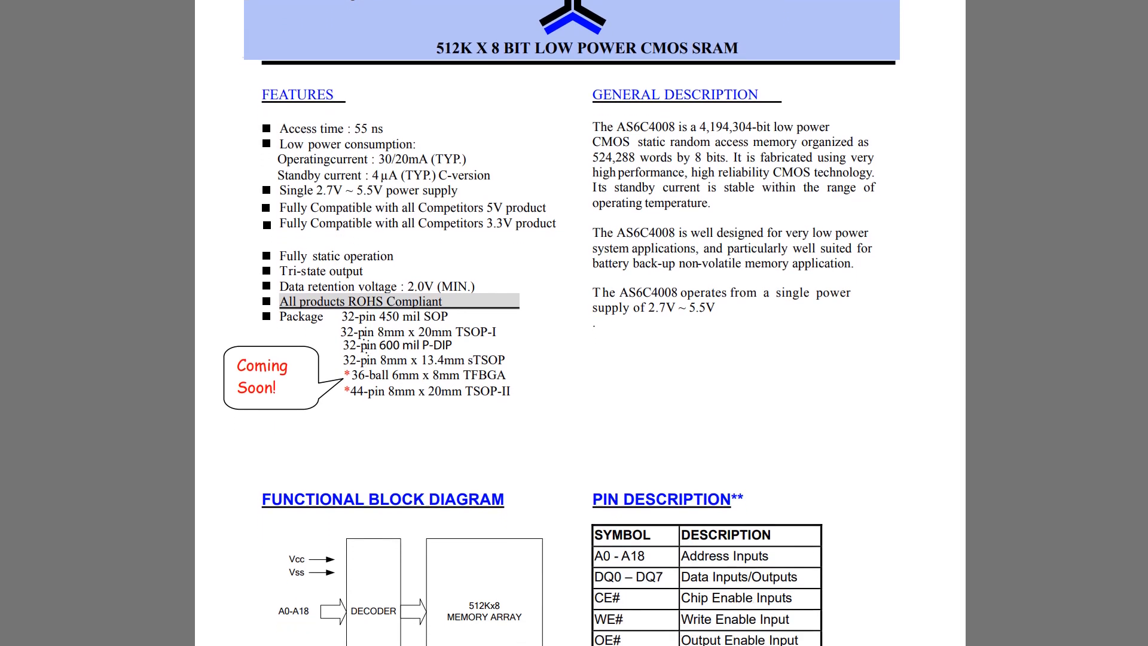
scroll(down, 3)
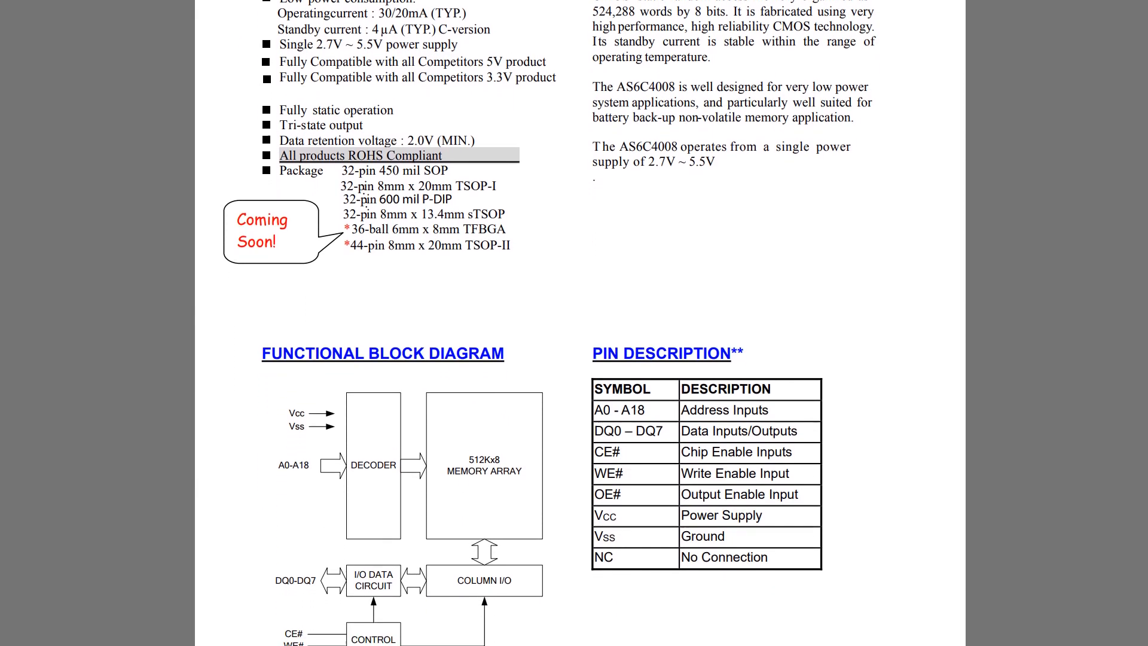
scroll(down, 3)
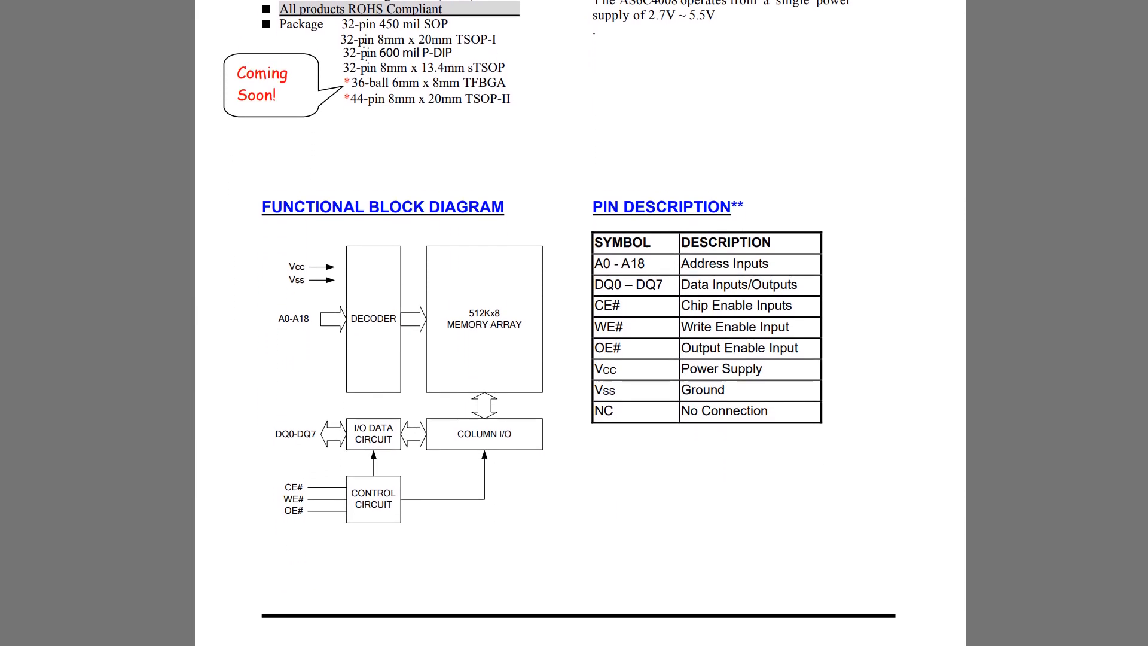
scroll(down, 3)
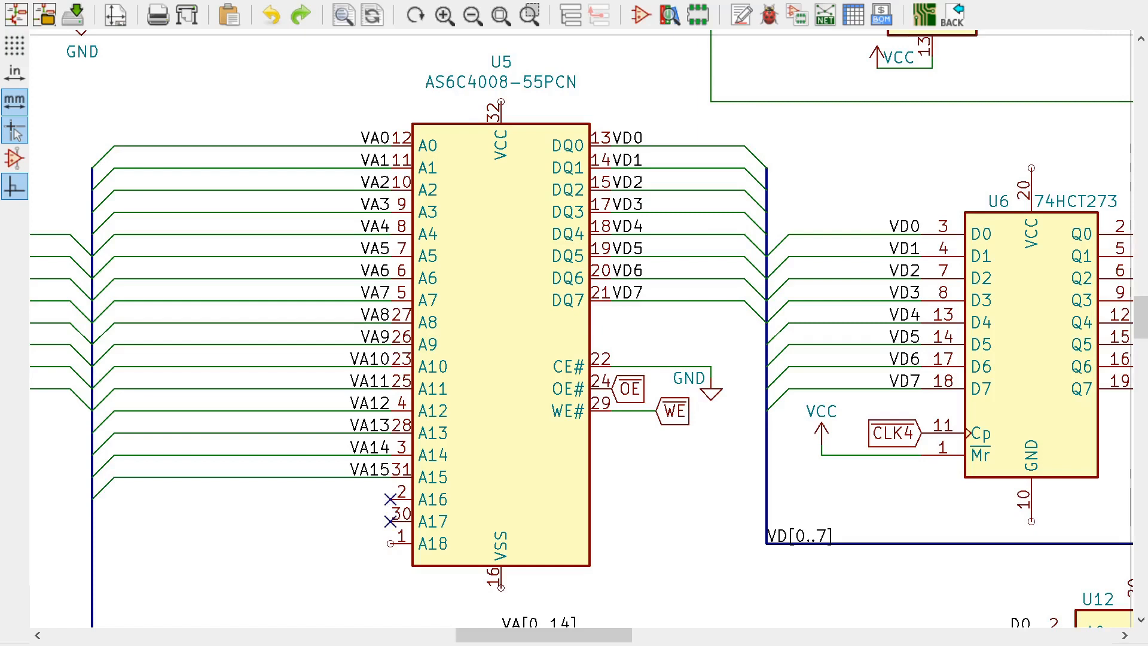
- Place a VA15 global label on U10 pin 11 (B7) of the 74AHCT245
click(388, 542)
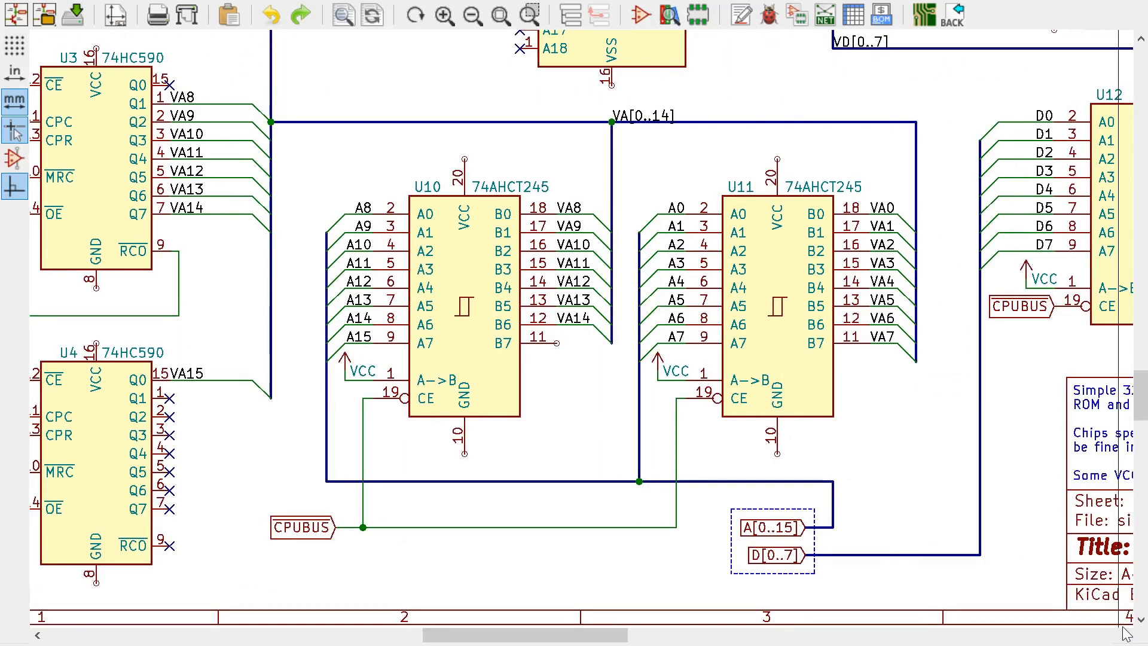
click(578, 340)
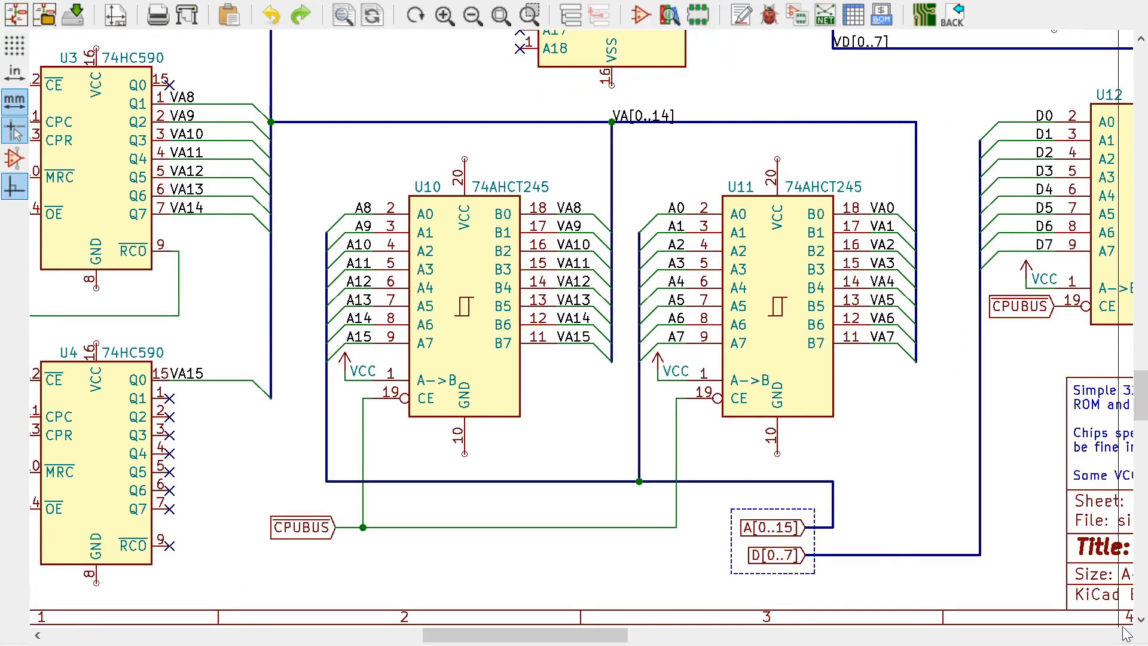